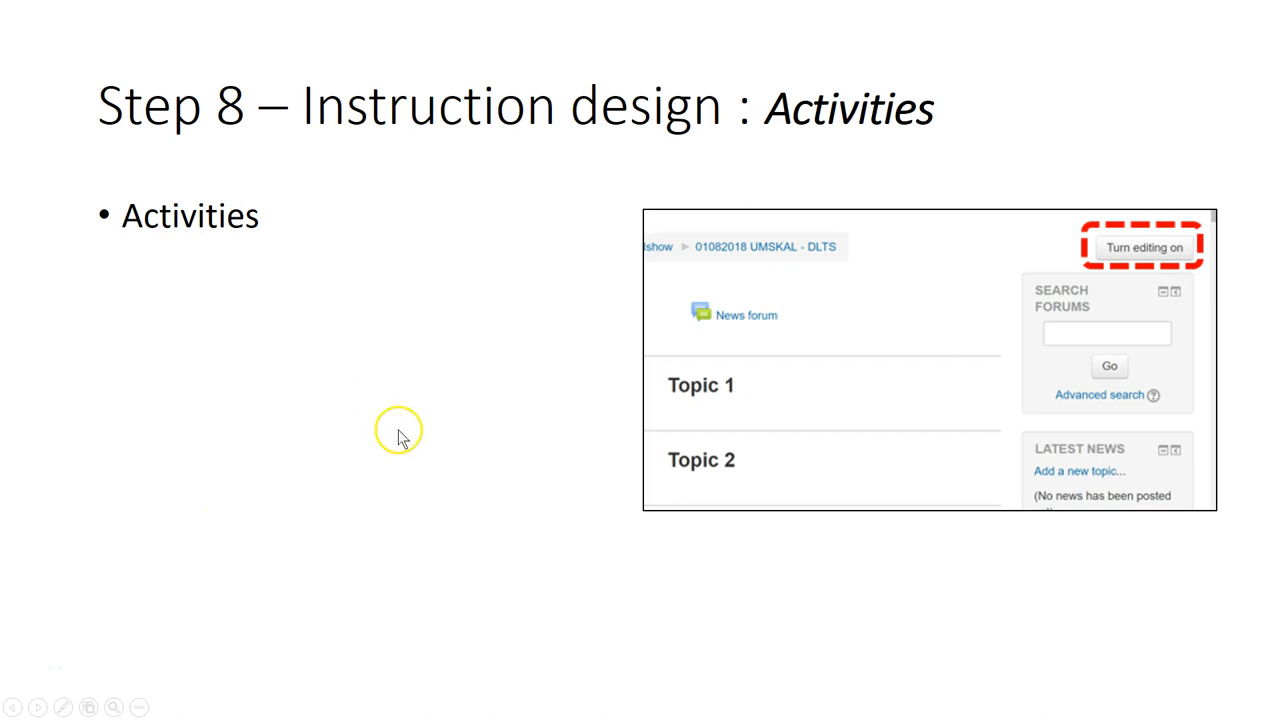
pyautogui.moveTo(785, 370)
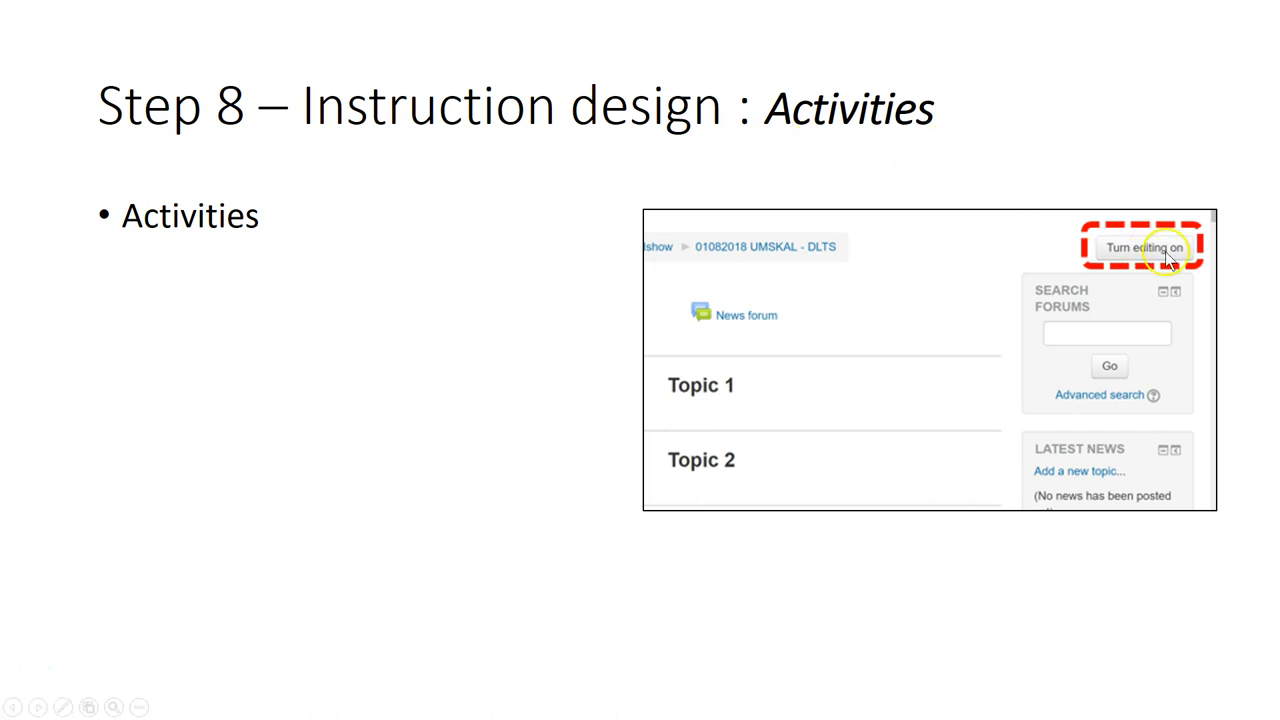
# - Advance the Activities slide to show topic sections with 'Add an activity or resource' links
pyautogui.click(1144, 247)
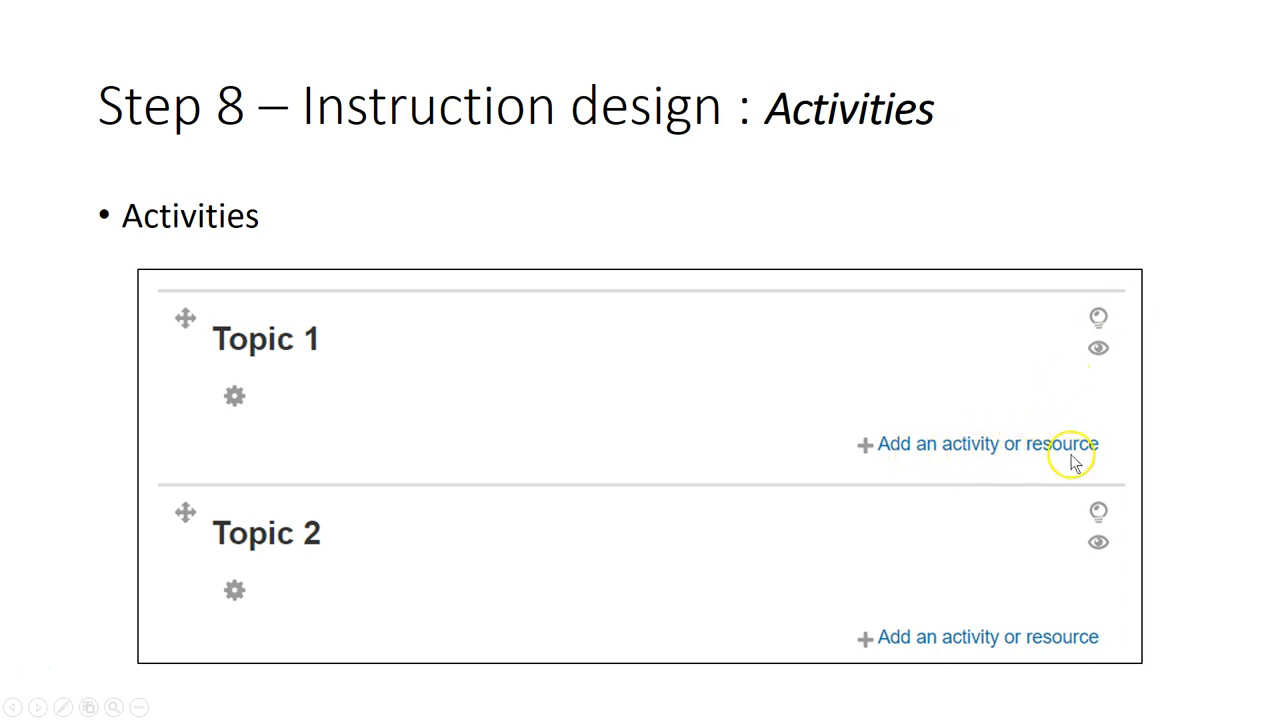
# - Advance to the slide showing the 'Add an activity or resource' chooser
pyautogui.click(986, 443)
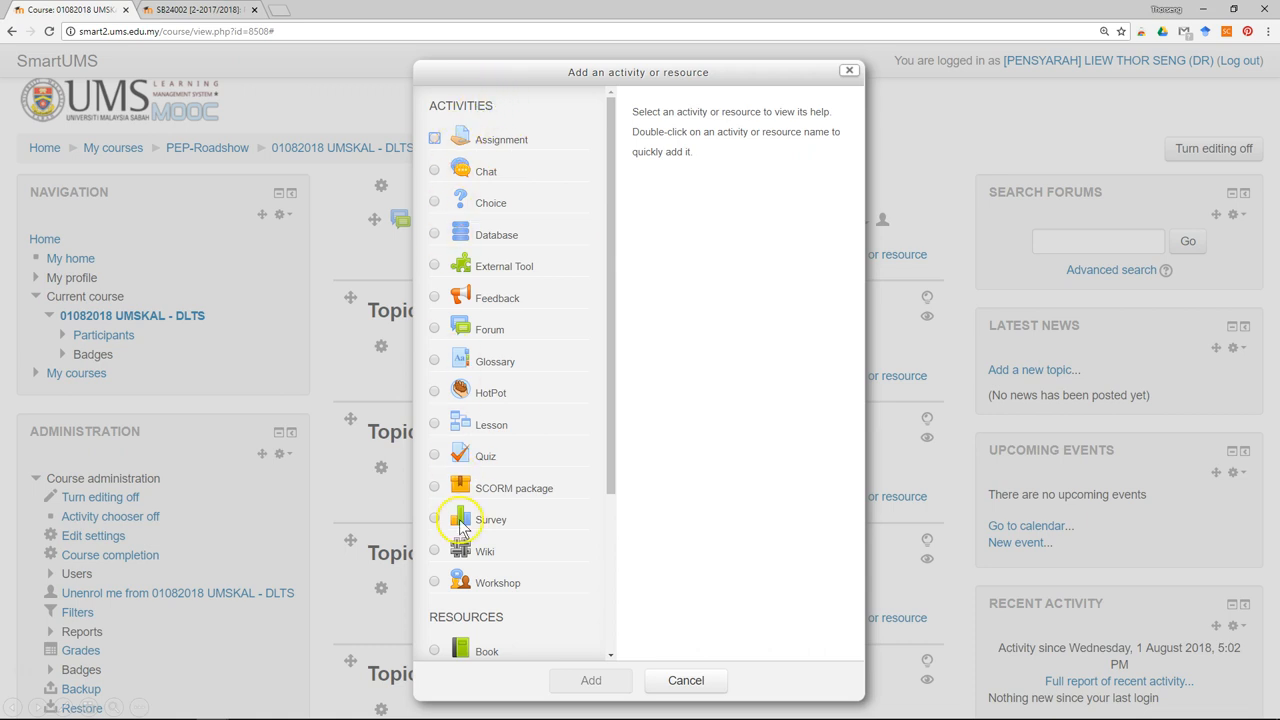
pyautogui.moveTo(578, 210)
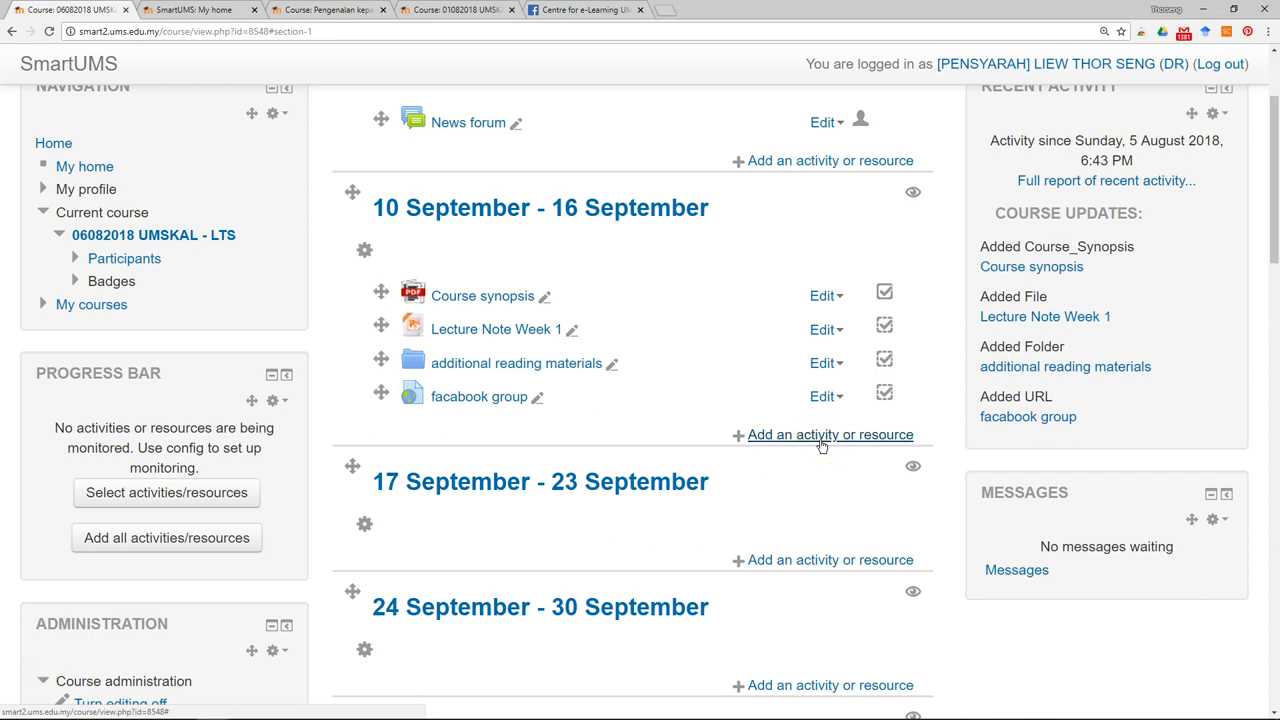
# - Add a Forum activity to the 10 September - 16 September section from the activity chooser
pyautogui.click(829, 434)
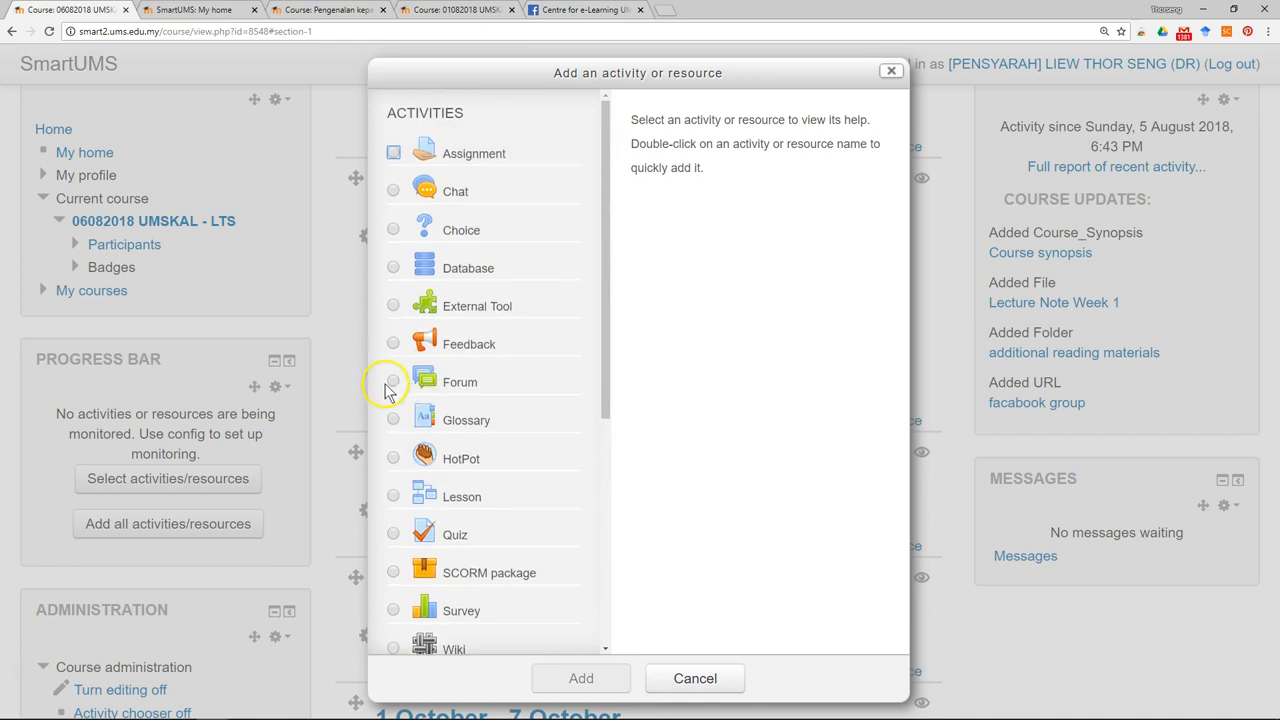
pyautogui.click(393, 381)
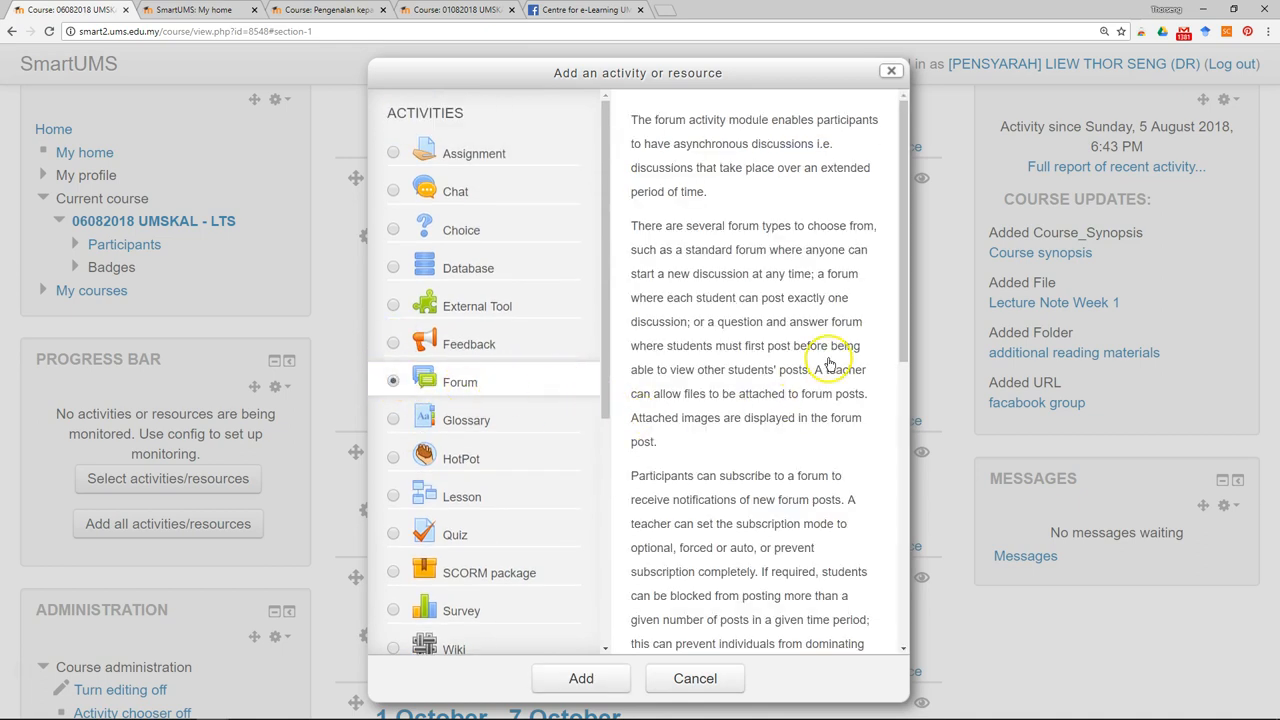
pyautogui.scroll(-3)
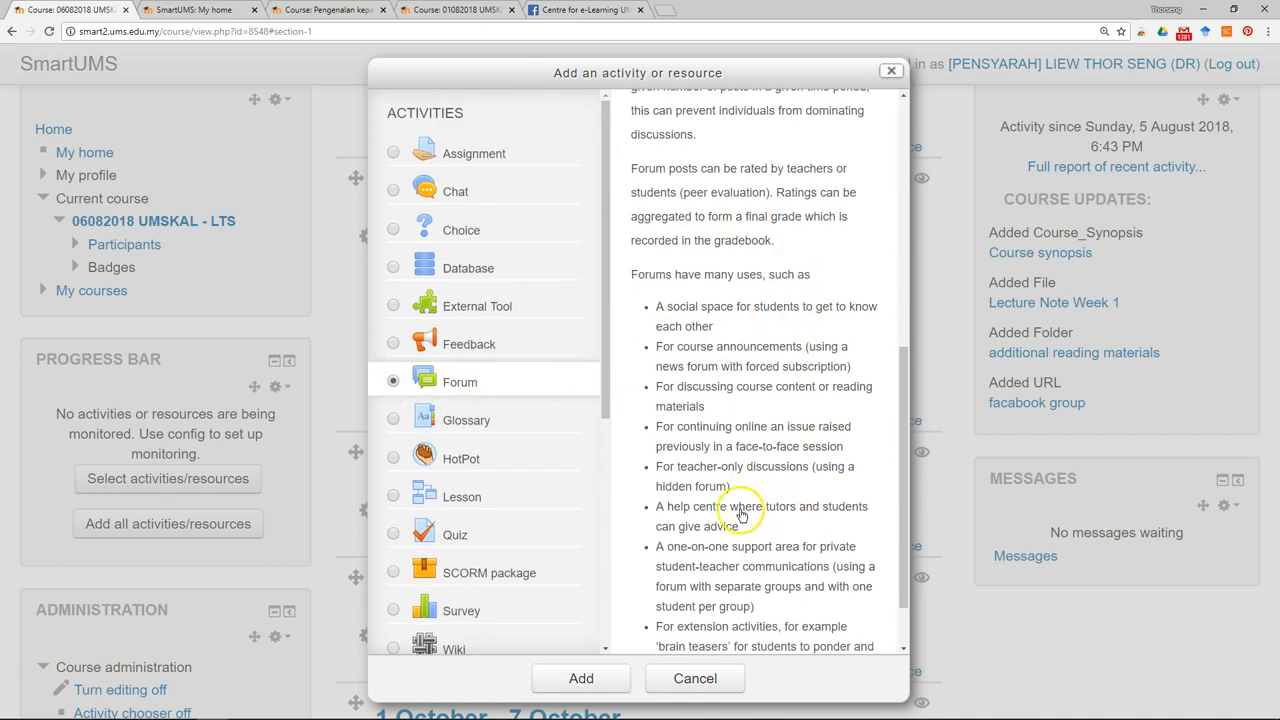
pyautogui.click(581, 678)
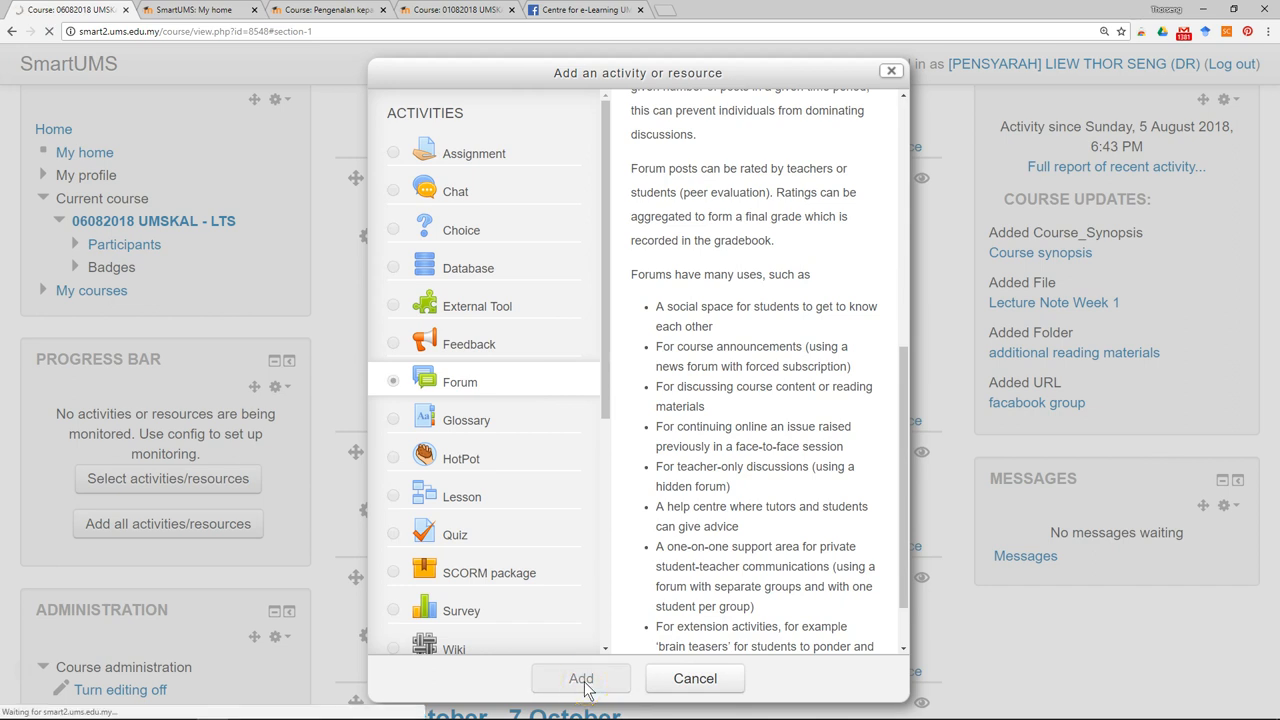
pyautogui.click(581, 678)
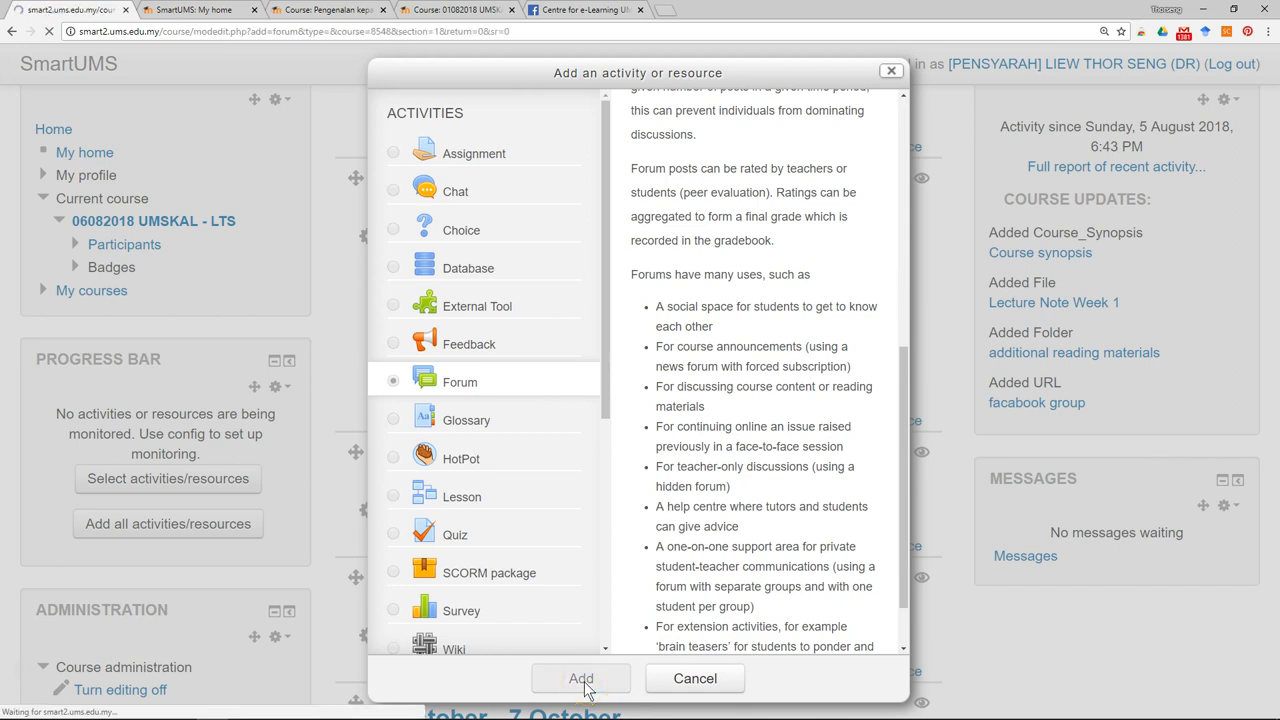
# - Enter 'discuss lecture week 1' as forum name and description, then collapse General
pyautogui.click(581, 678)
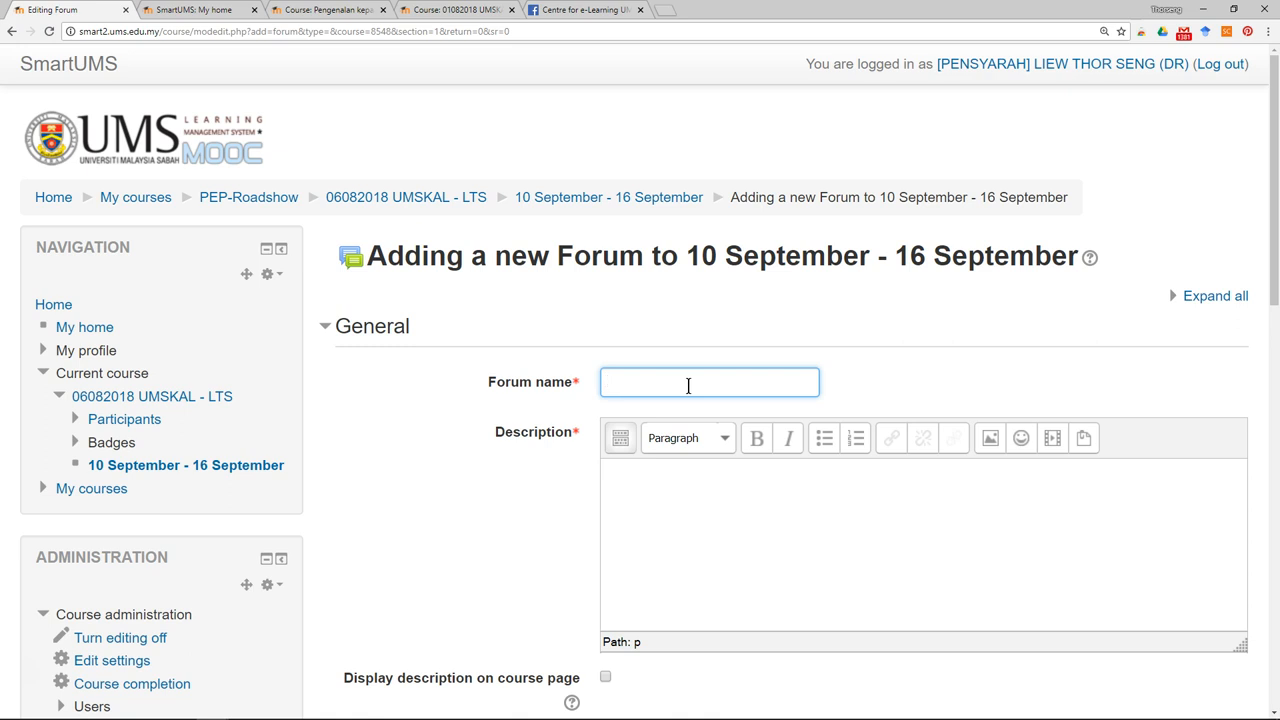
pyautogui.write('disc')
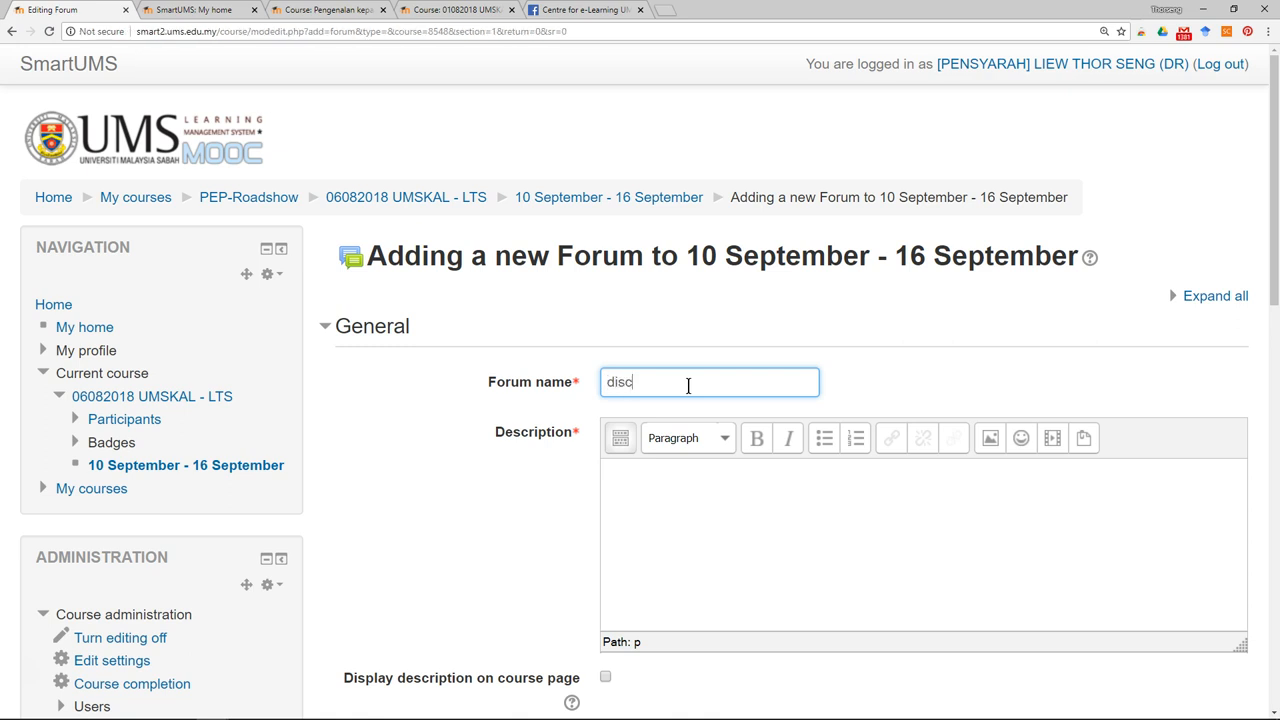
pyautogui.write('uss')
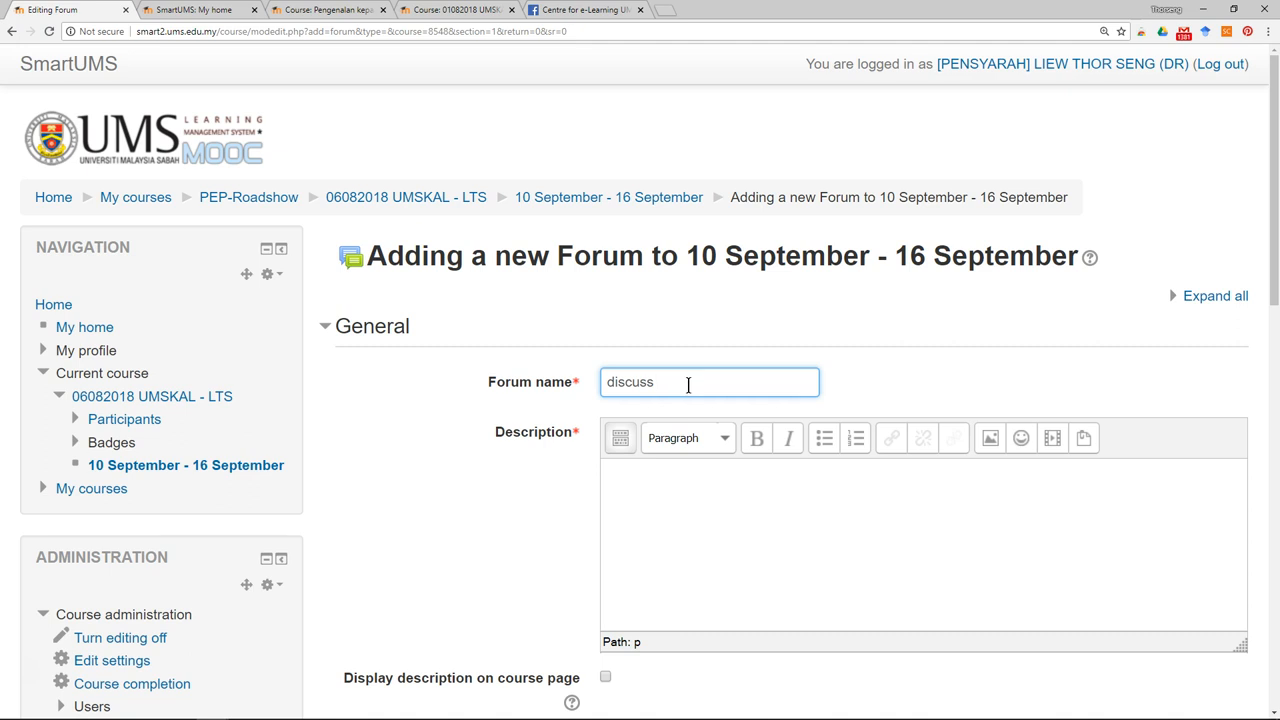
pyautogui.write('" "')
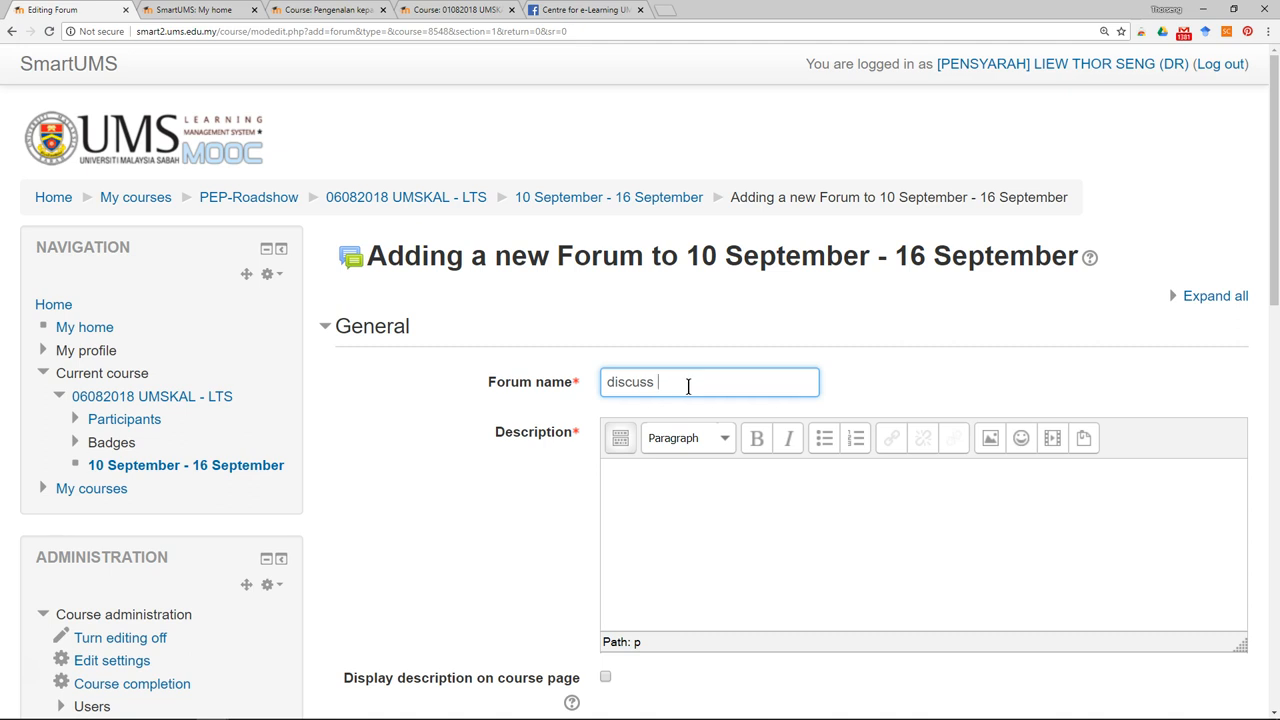
pyautogui.write('lecture week 1')
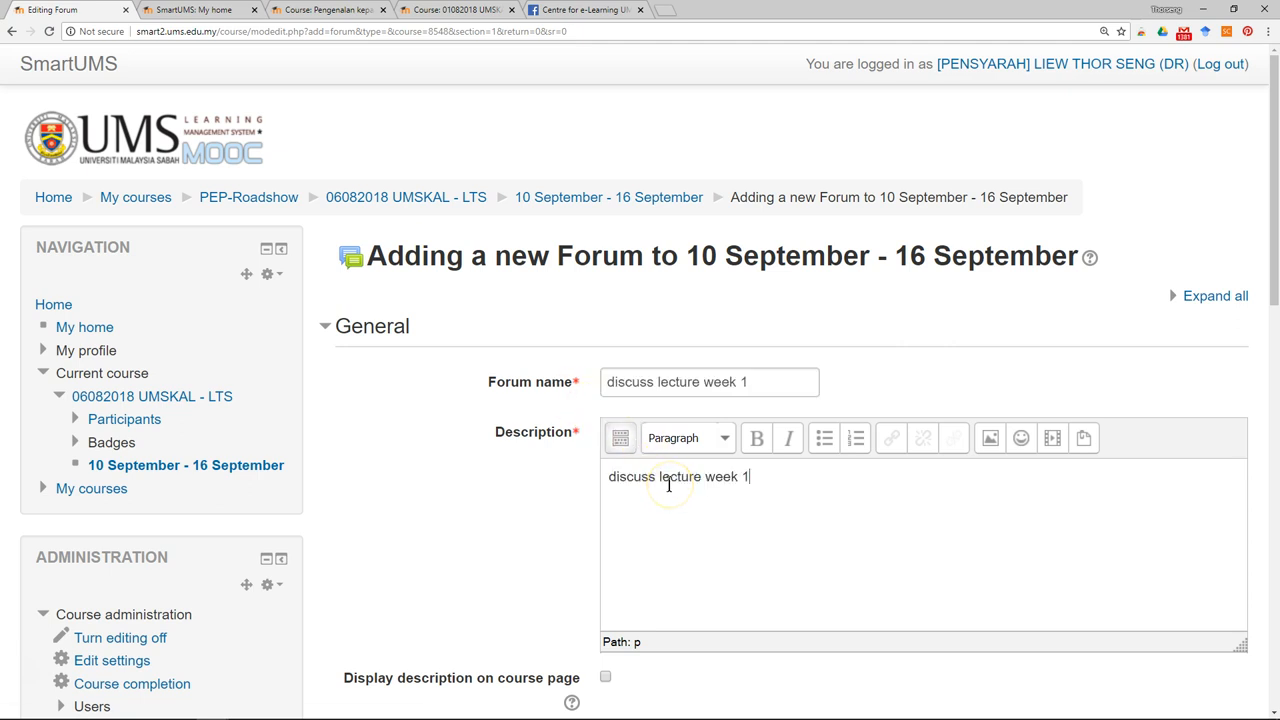
pyautogui.click(324, 326)
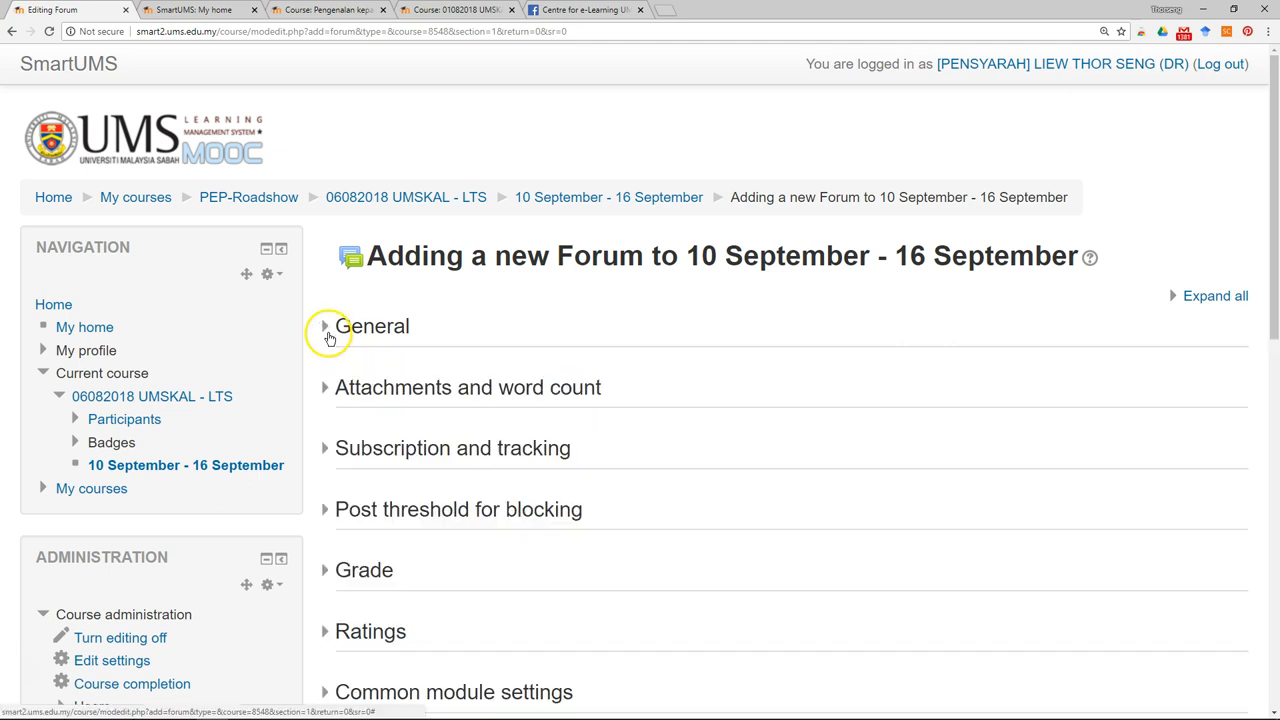
# - Set Completion tracking to 'Show activity as complete when conditions are met'
pyautogui.scroll(-3)
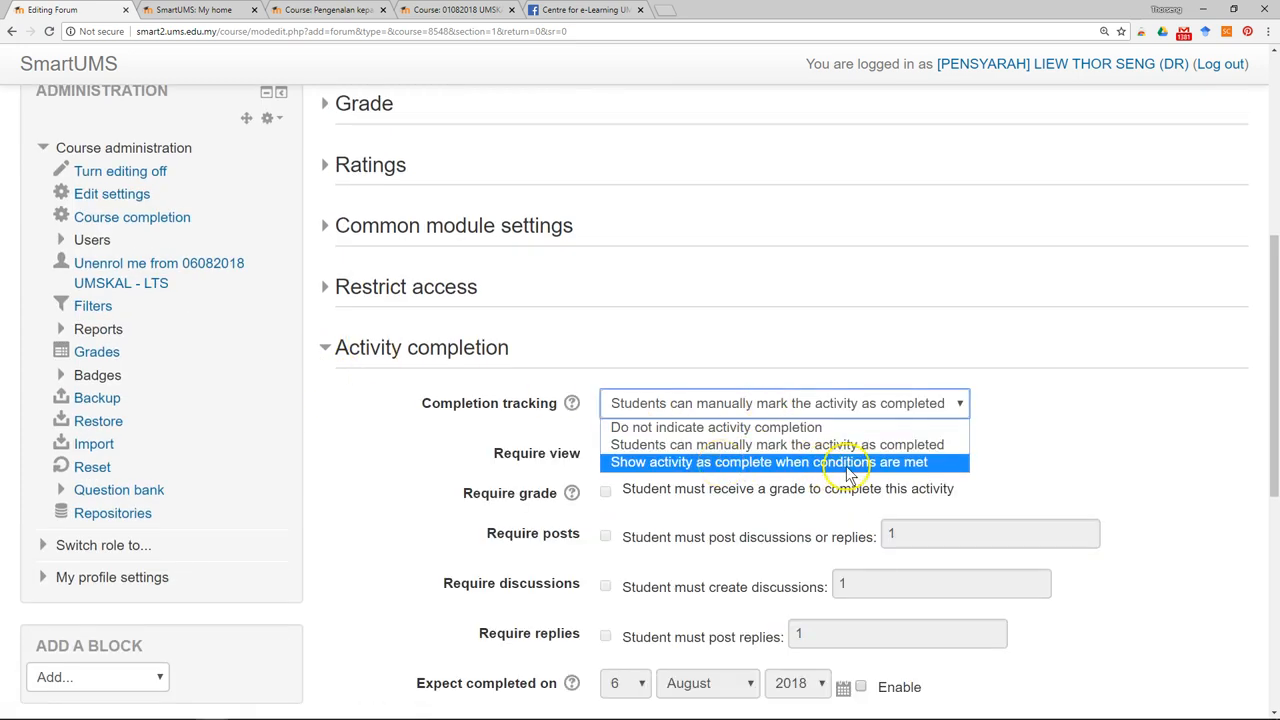
pyautogui.click(767, 461)
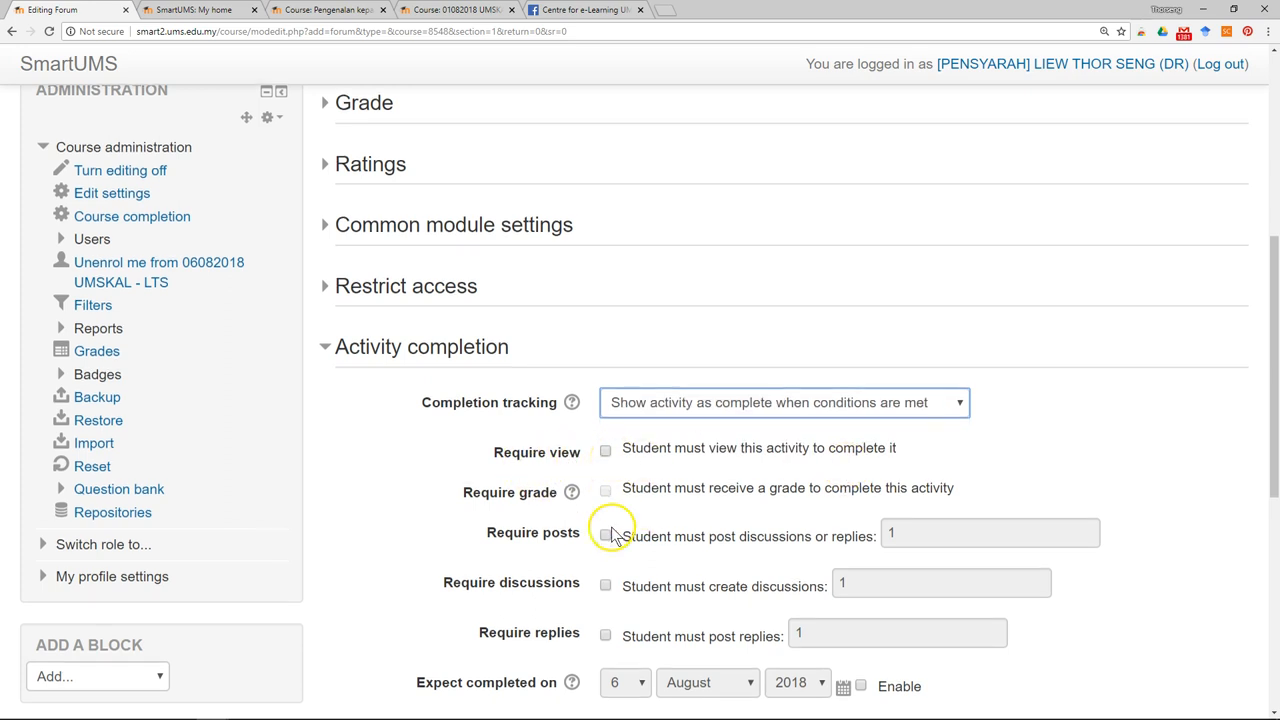
pyautogui.scroll(-3)
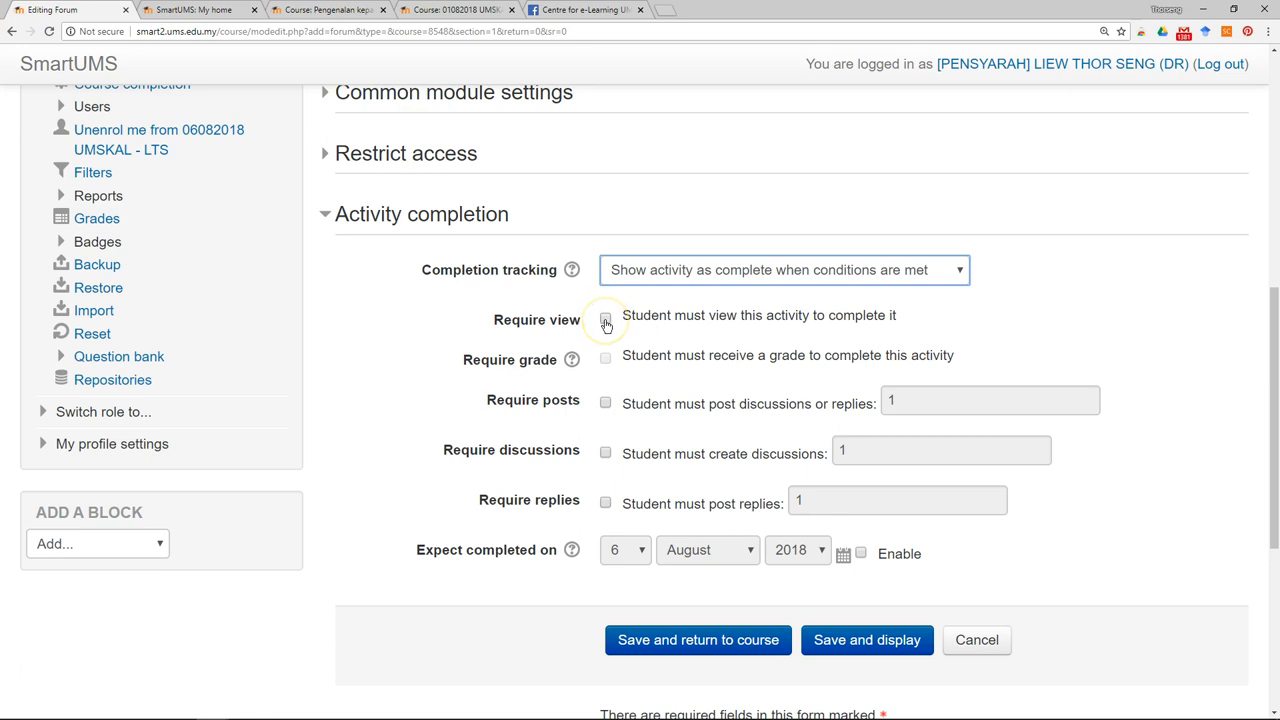
# - Tick Require view and Require posts, then save and return to the course
pyautogui.click(605, 318)
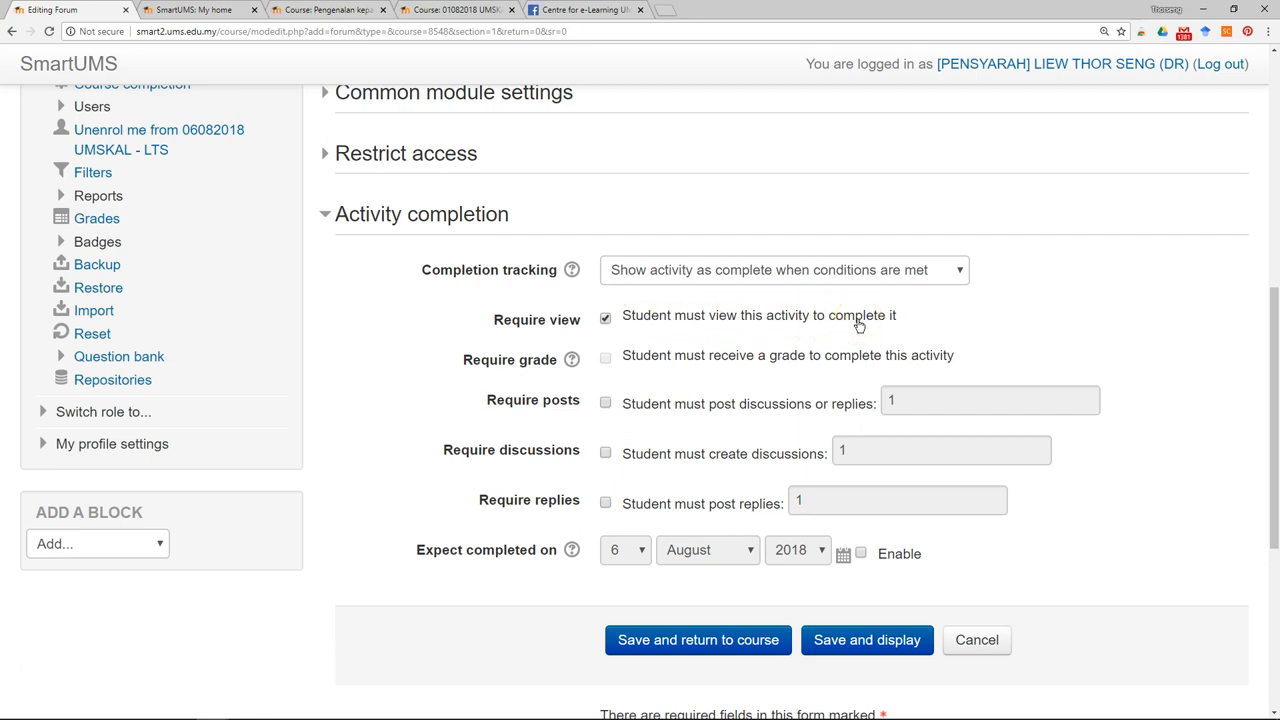
pyautogui.moveTo(805, 315)
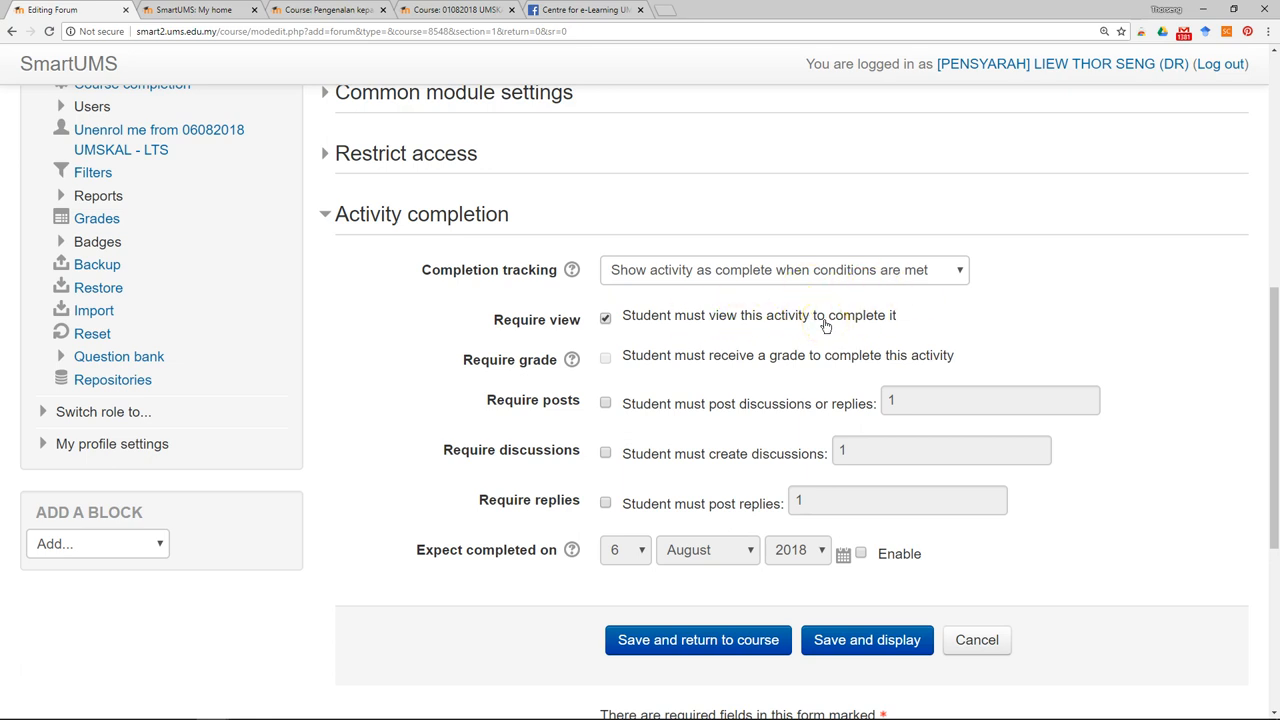
pyautogui.moveTo(678, 480)
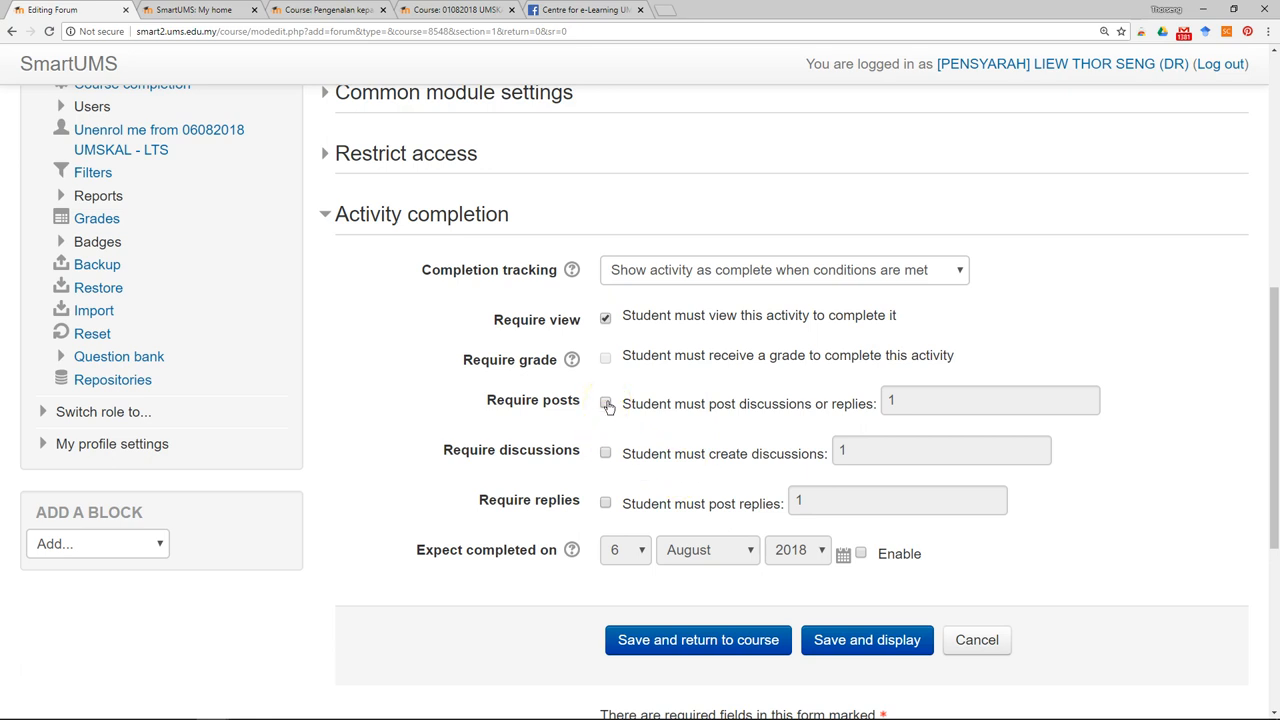
pyautogui.click(605, 403)
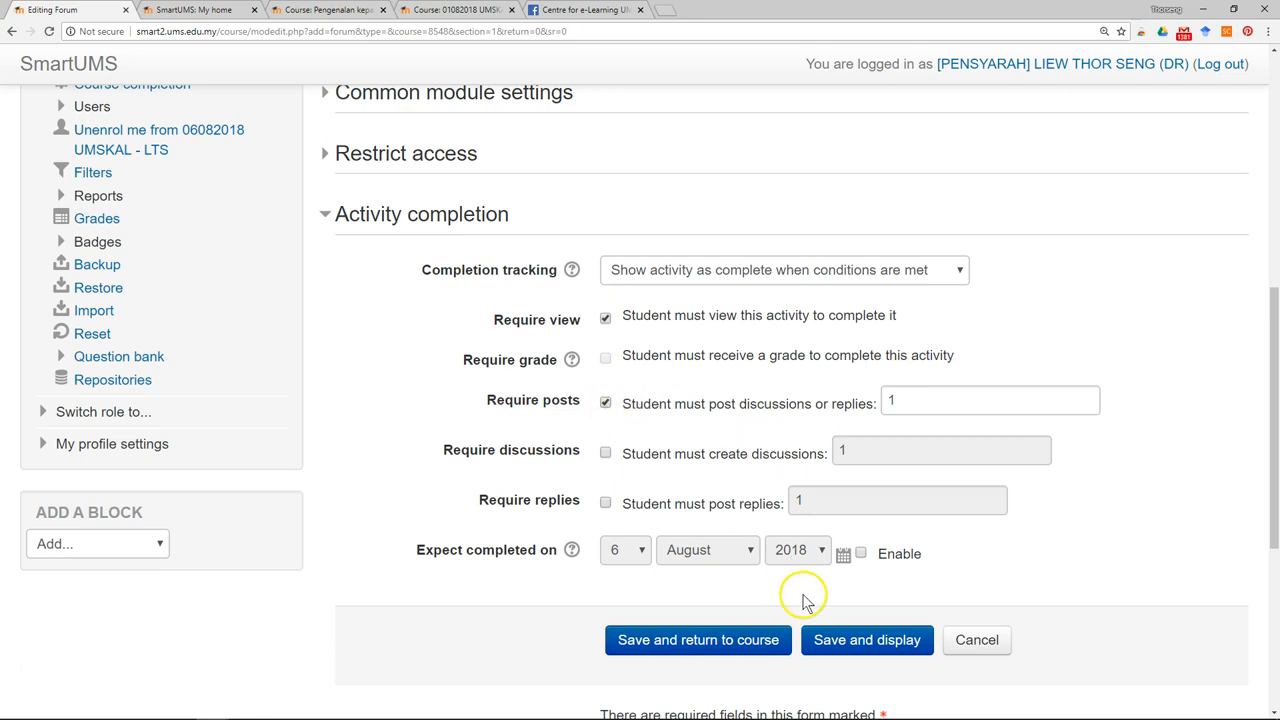
pyautogui.click(698, 640)
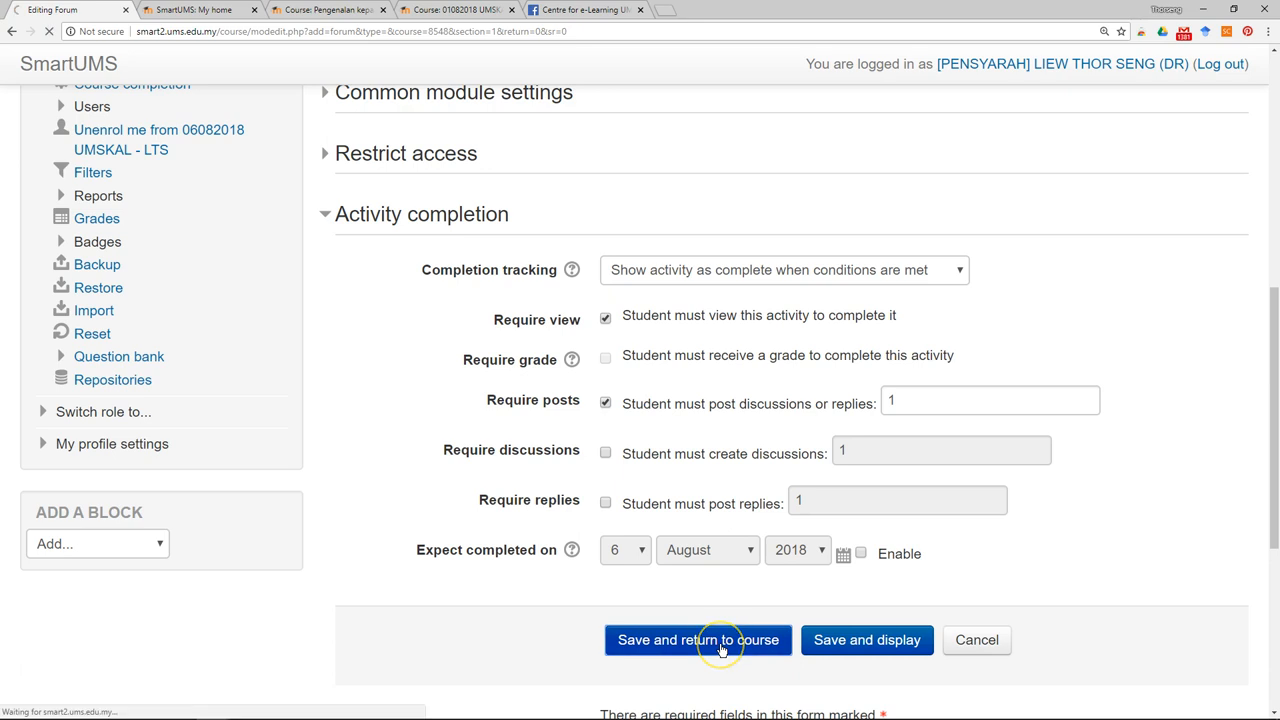
pyautogui.click(698, 640)
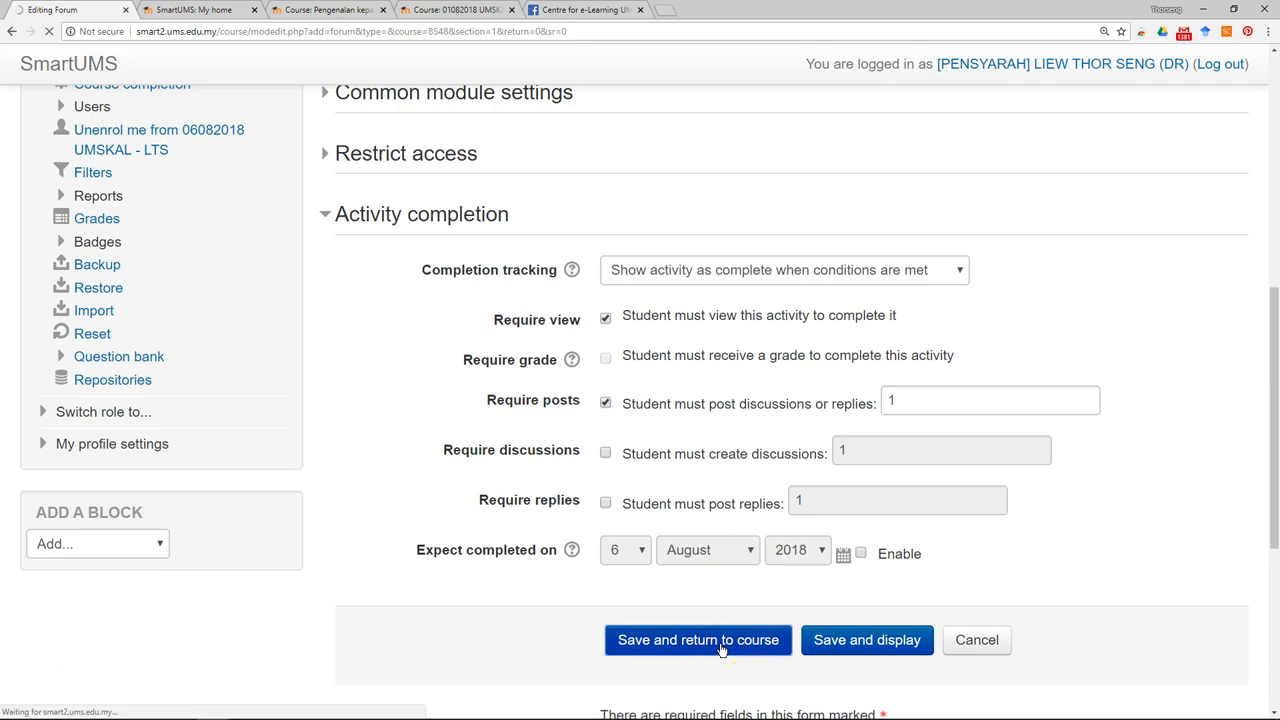
pyautogui.click(698, 640)
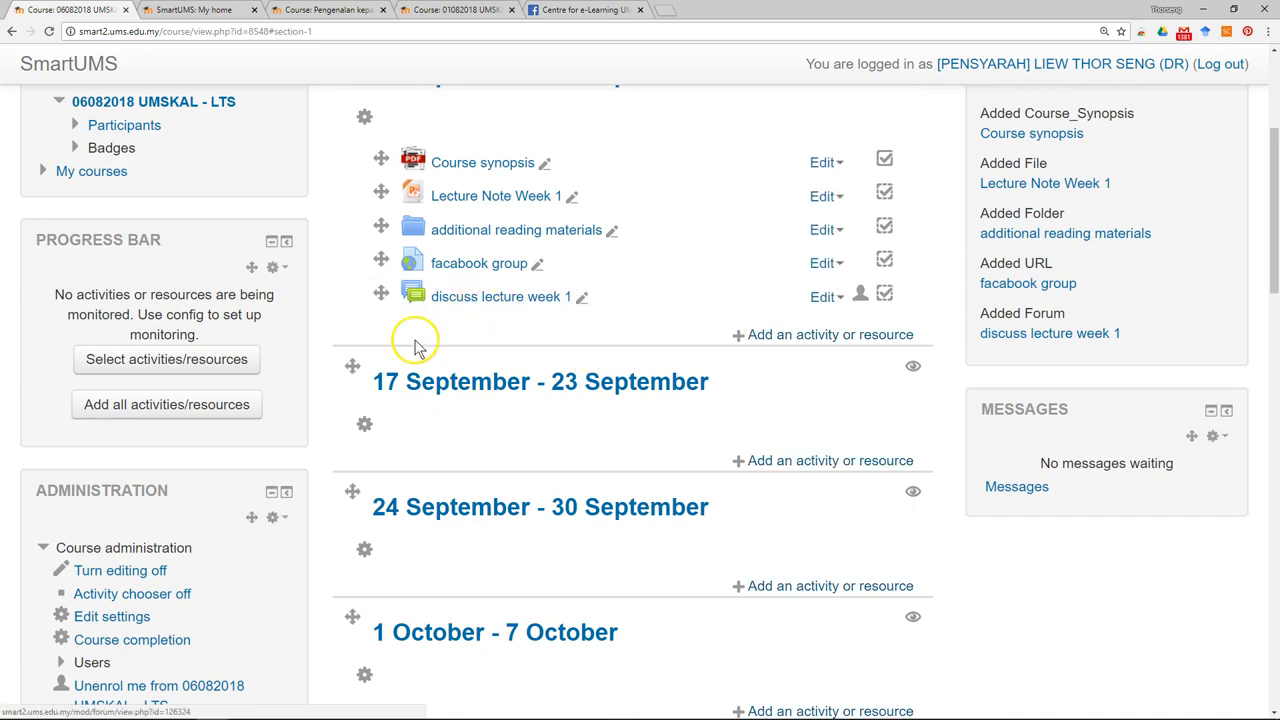
pyautogui.moveTo(28, 680)
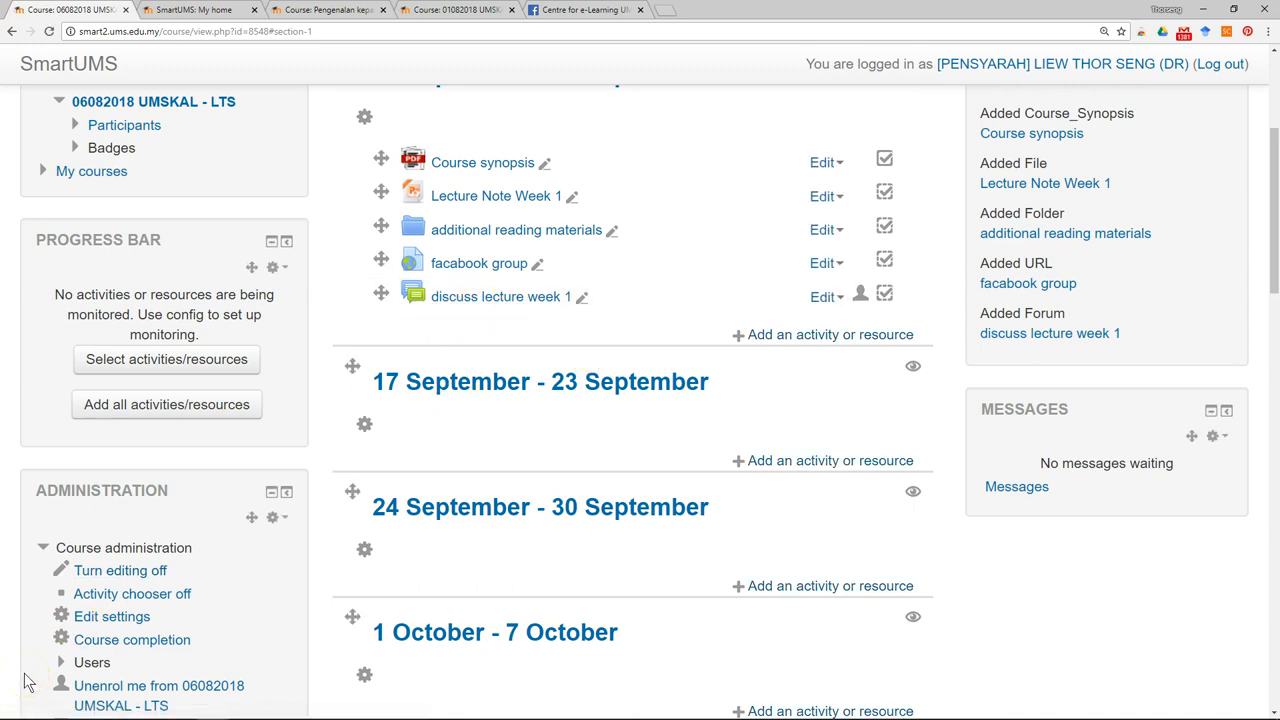